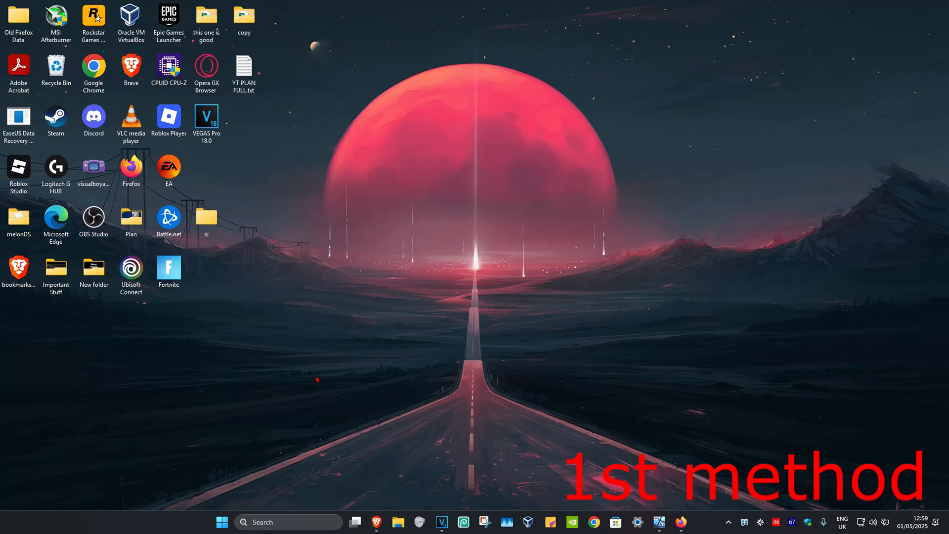
Open Task Manager to end the Firefox processes, then close it
type("task manager")
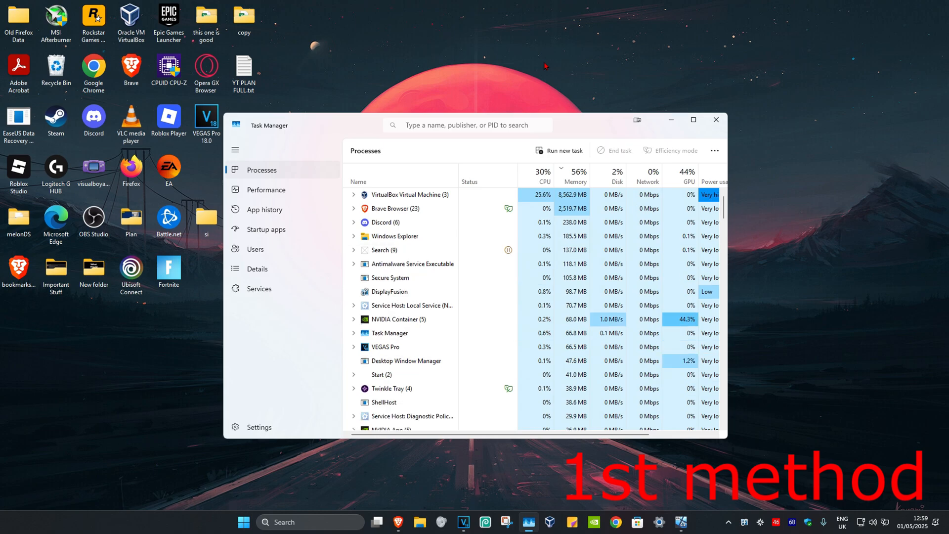
left_click(717, 119)
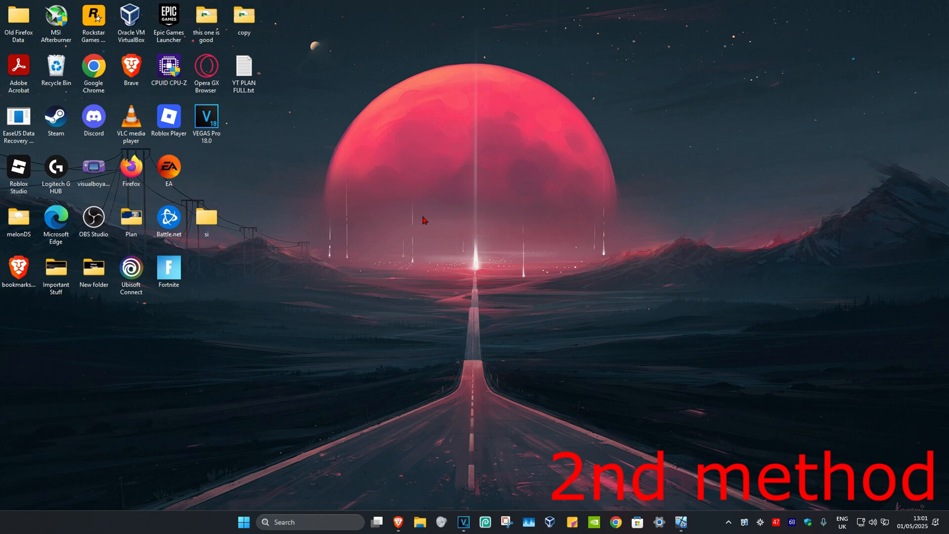
Search for %appdata% to open the AppData Roaming folder
left_click(284, 522)
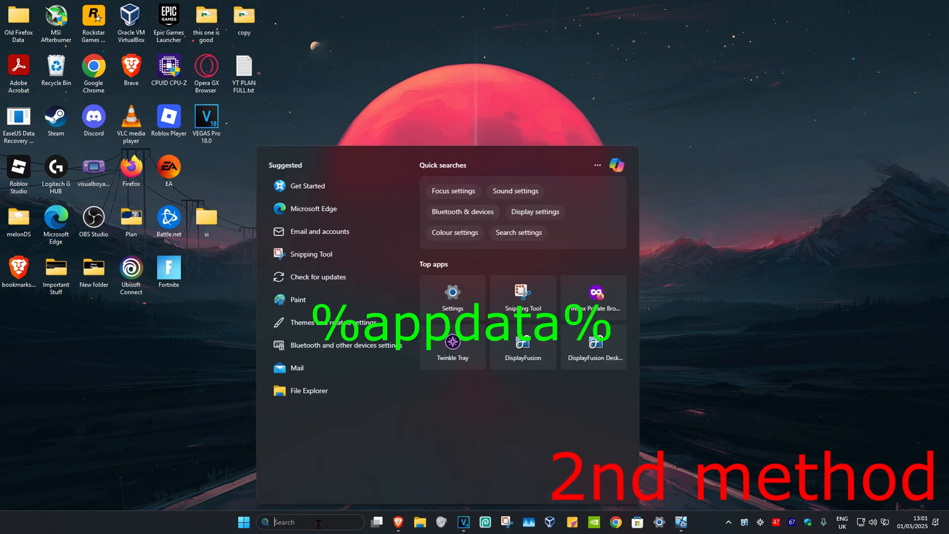
type("%appdata%")
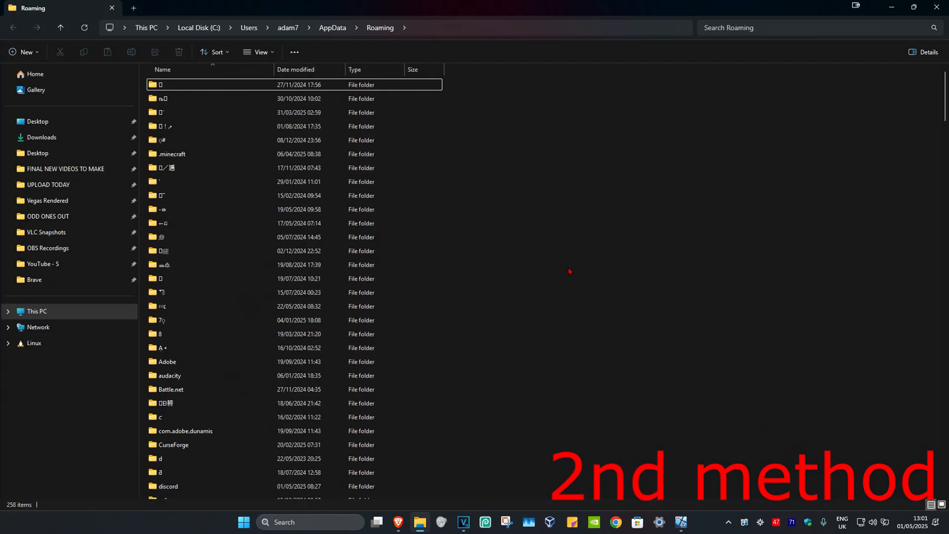
Navigate from Roaming into Mozilla, then Firefox, to reach the Profiles folder
scroll("down", 3)
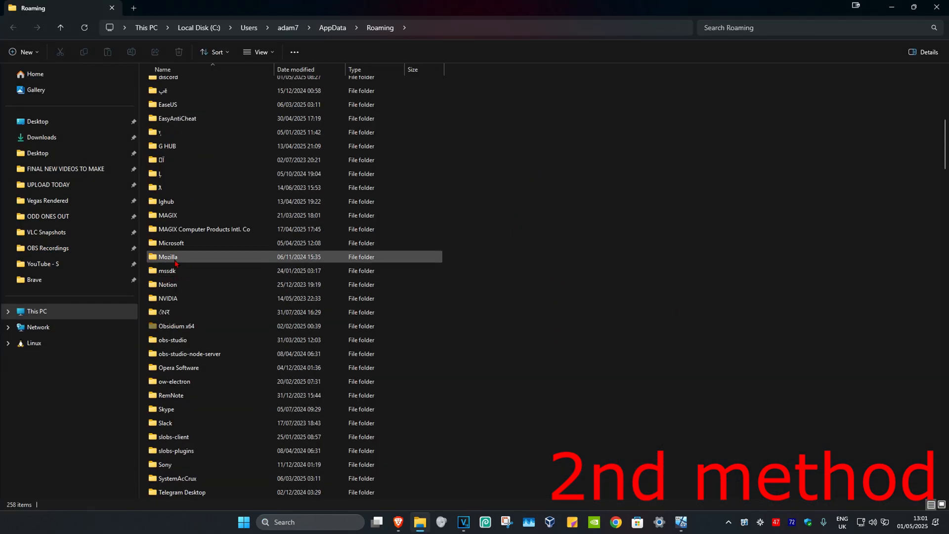
double_click(167, 256)
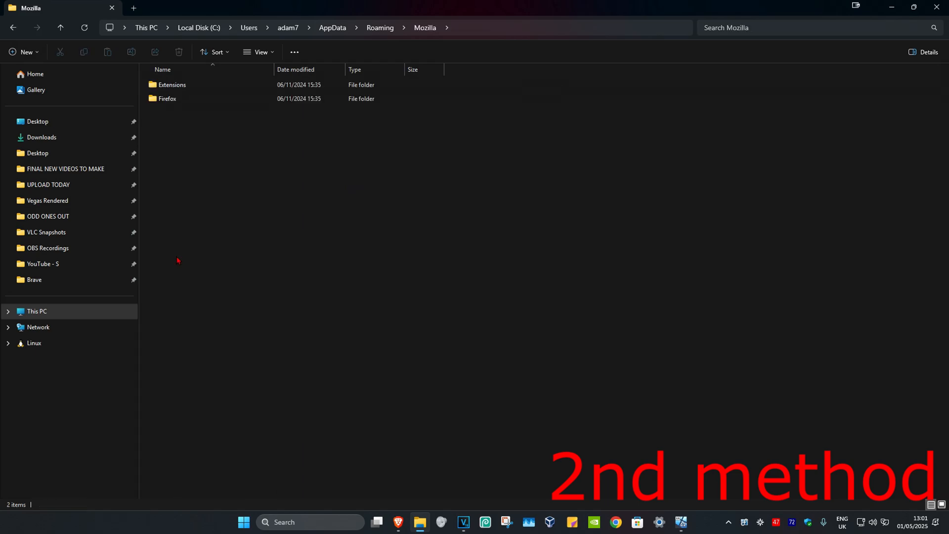
left_click(167, 97)
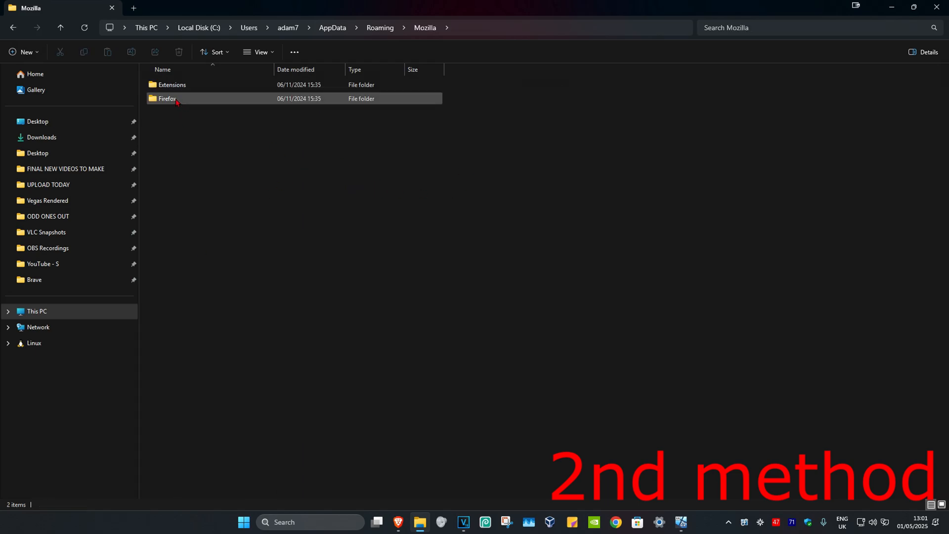
double_click(167, 98)
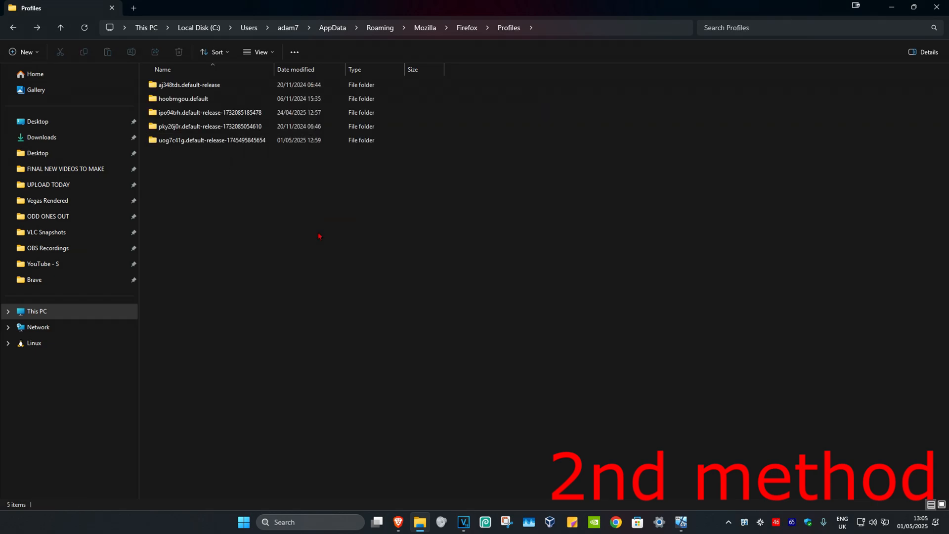
mouse_move(327, 198)
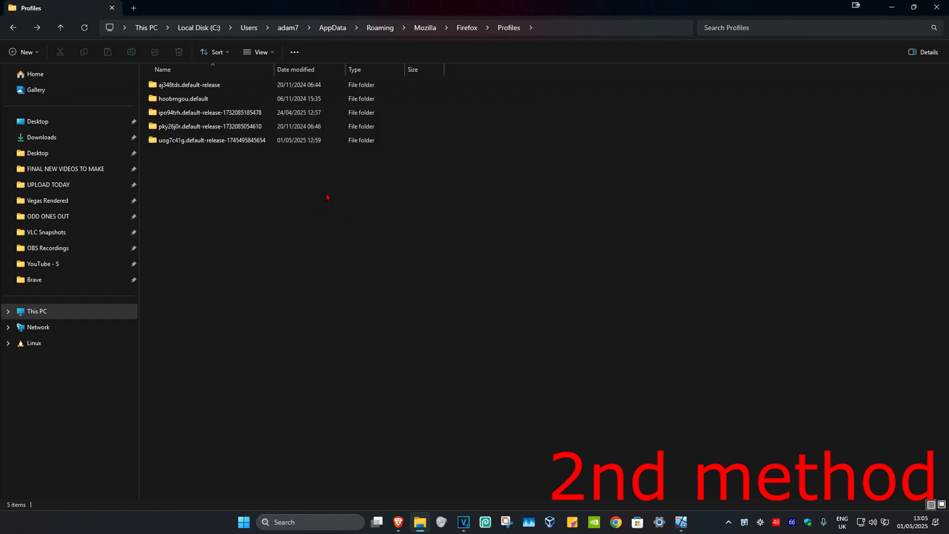
Delete parent.lock from aj348tds.default-release and return to Profiles
left_click(189, 84)
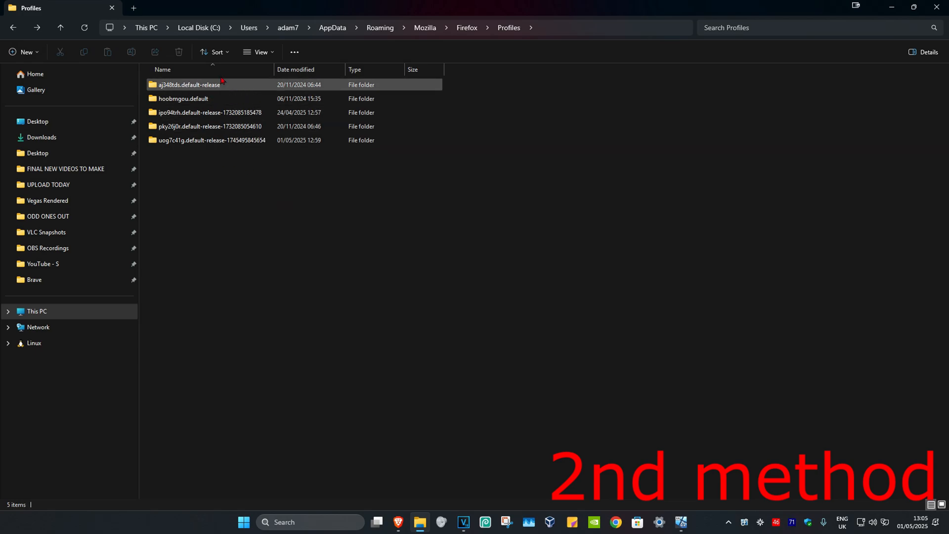
double_click(189, 84)
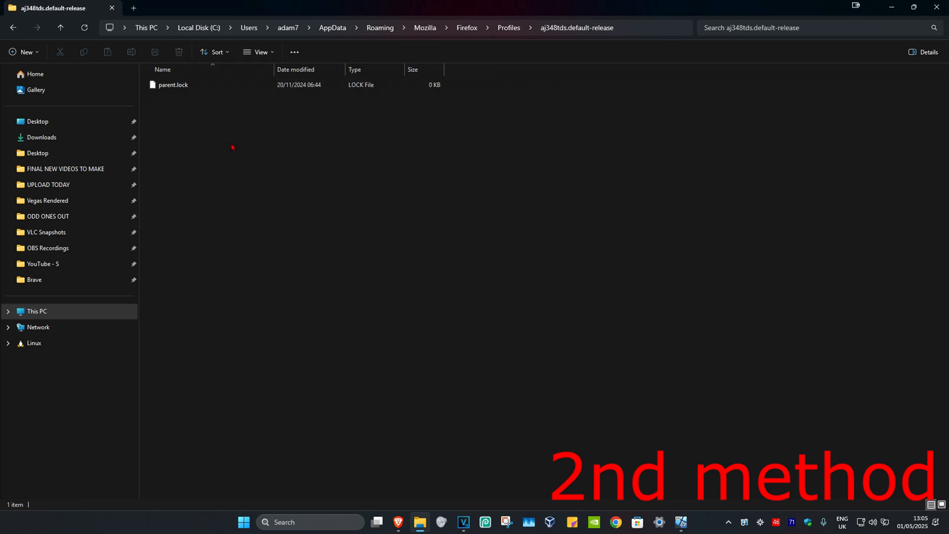
left_click(174, 85)
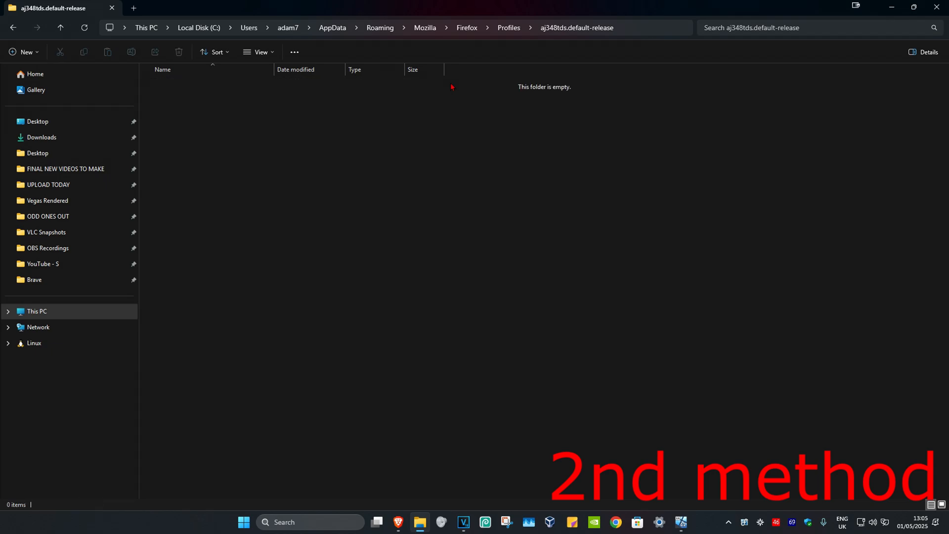
left_click(59, 28)
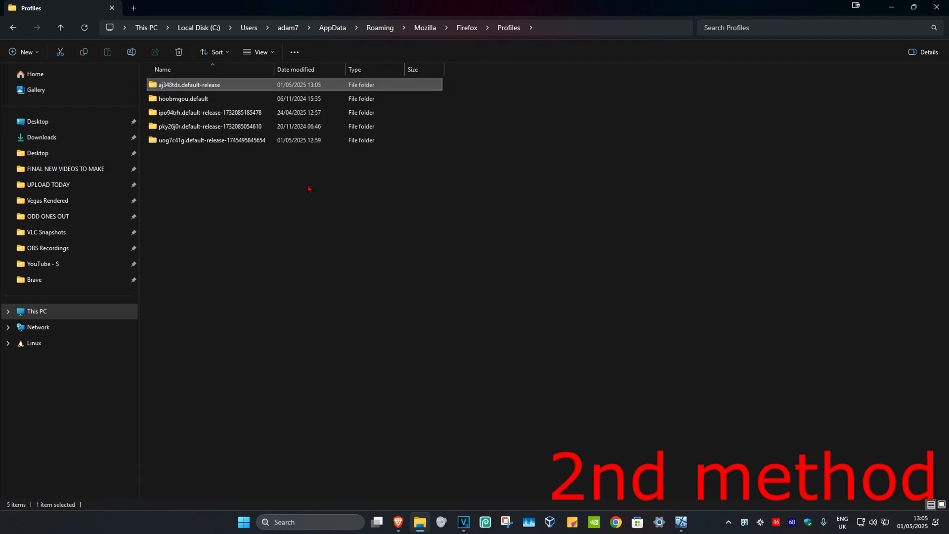
left_click(208, 112)
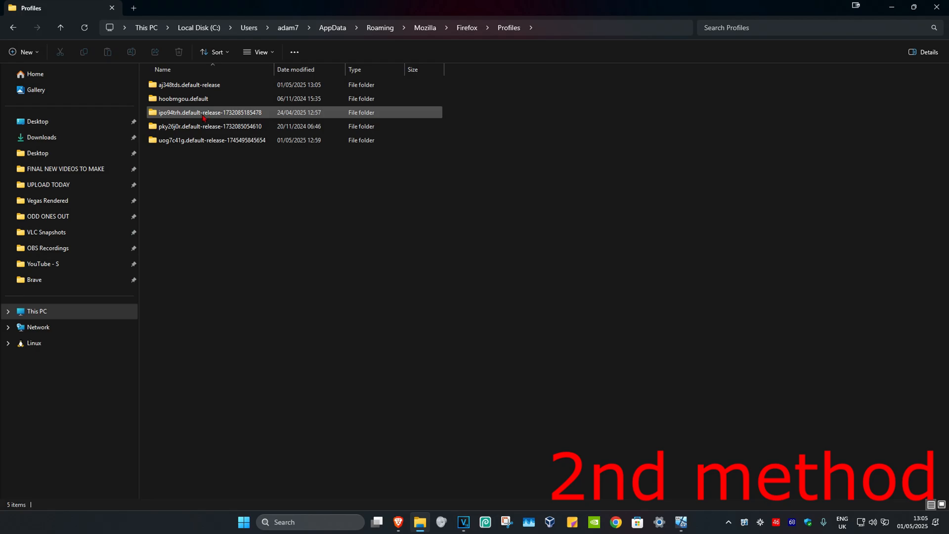
double_click(208, 112)
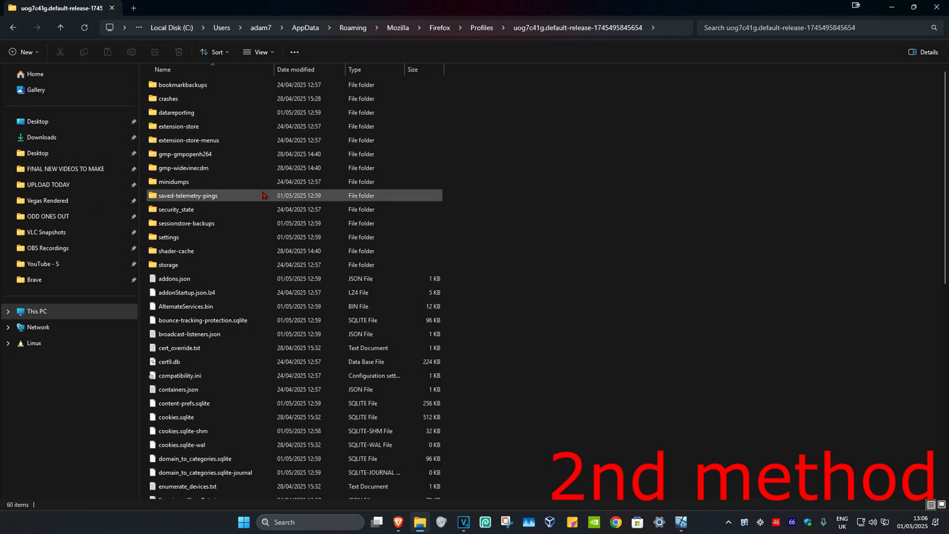
scroll("down", 3)
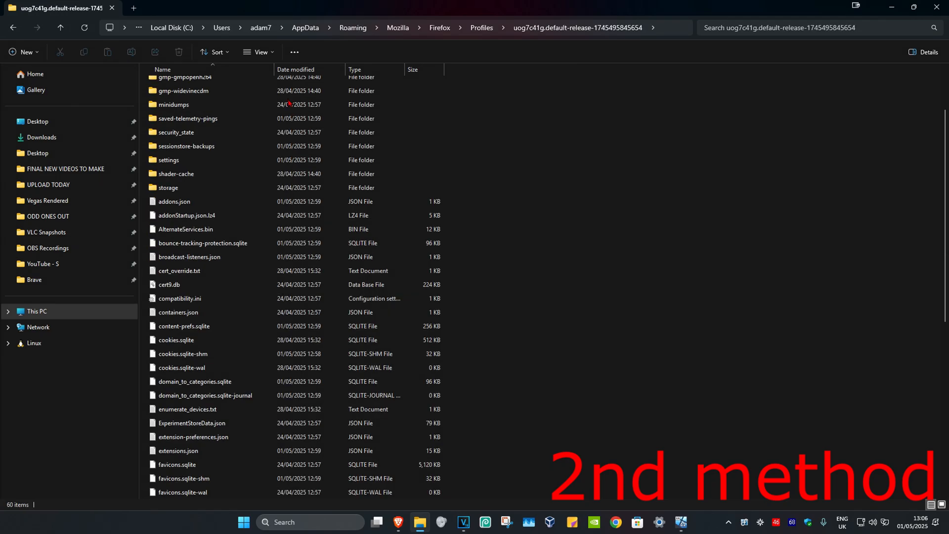
scroll("down", 3)
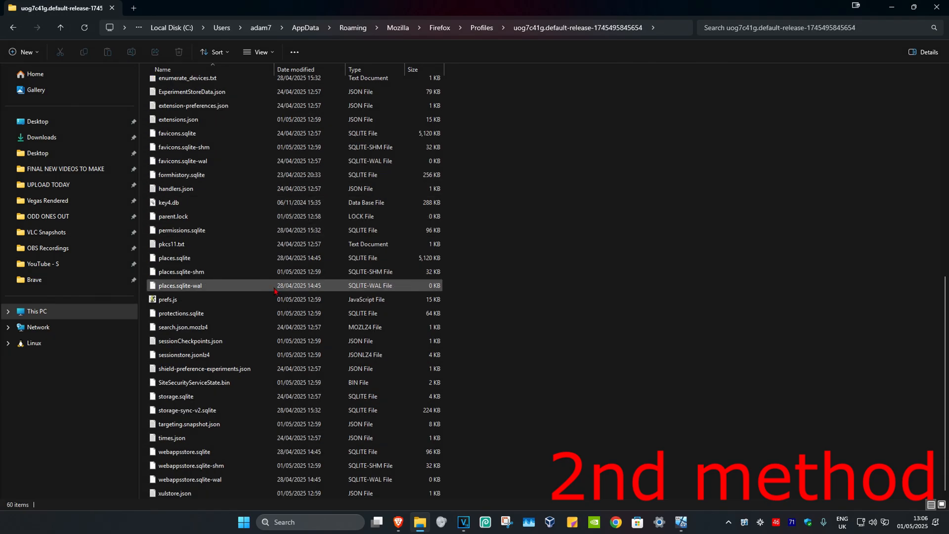
left_click(173, 216)
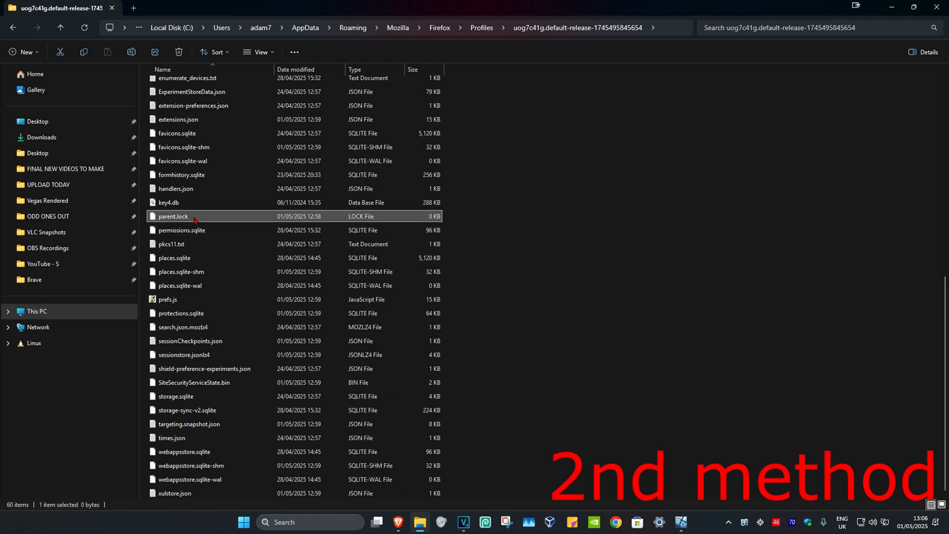